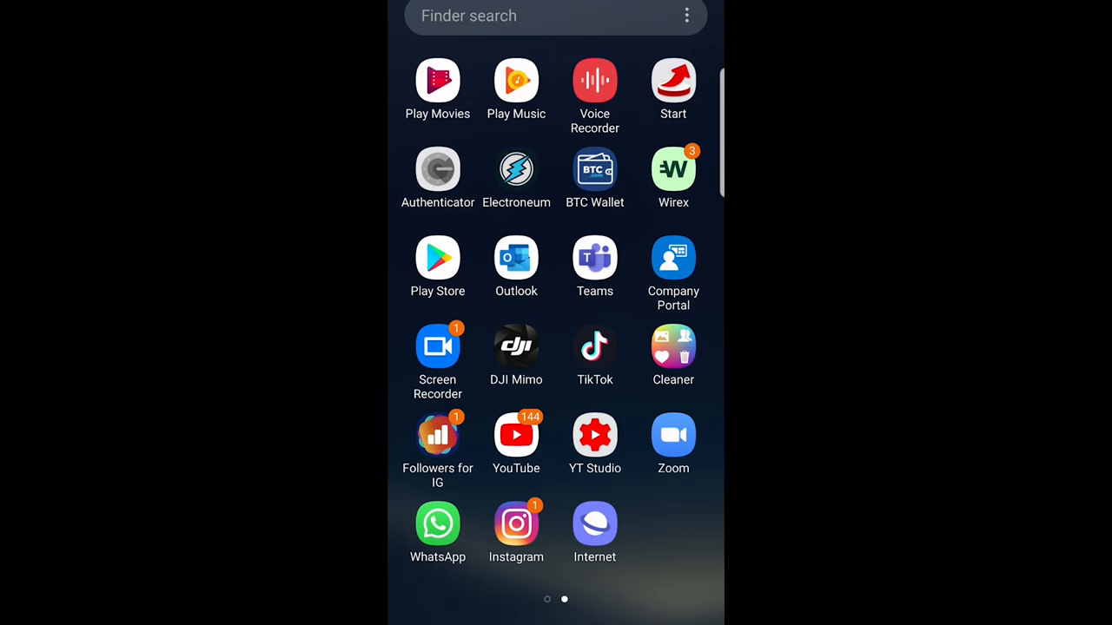
Launch TikTok from the home screen and open the saved draft video
left_click(594, 346)
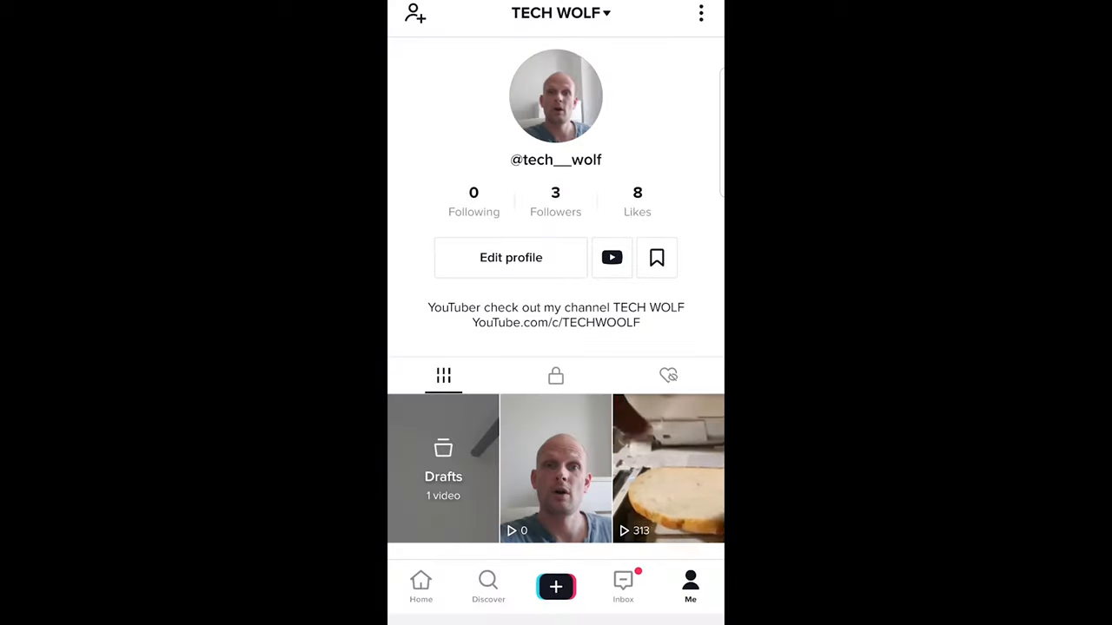
left_click(442, 469)
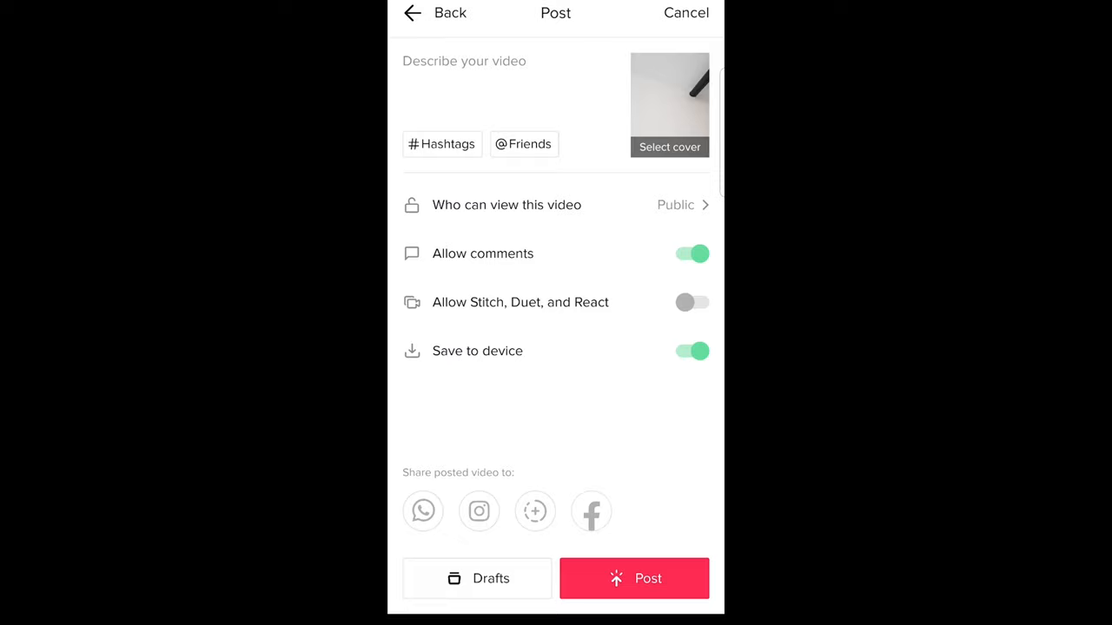
Open the 'Who can view this video' privacy options on the Post screen
left_click(464, 61)
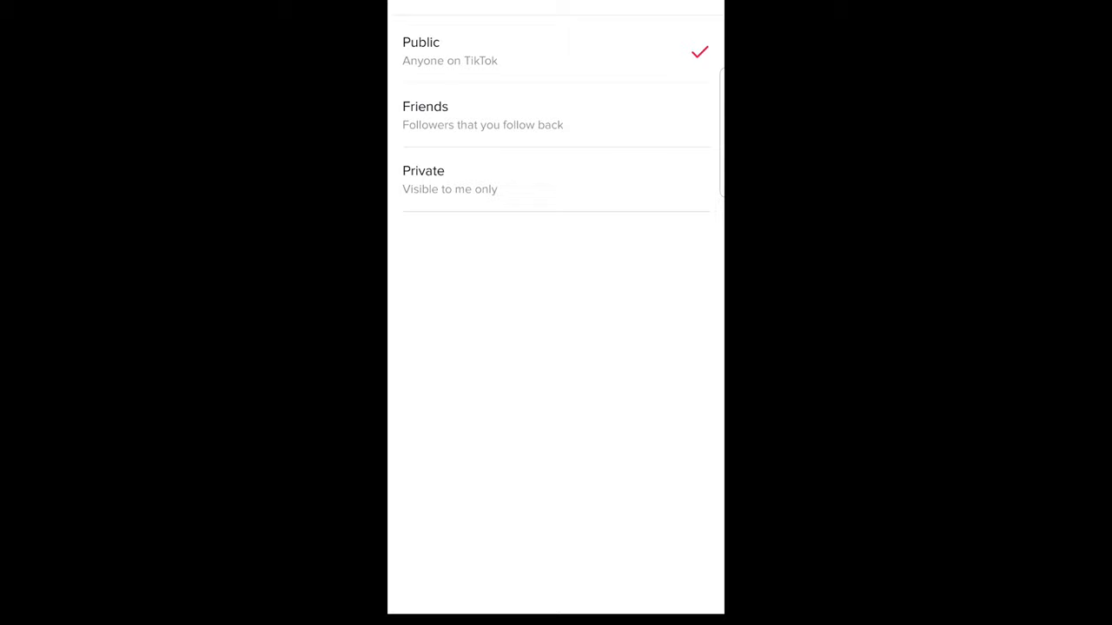
Set the draft's visibility to Private and post it
left_click(423, 170)
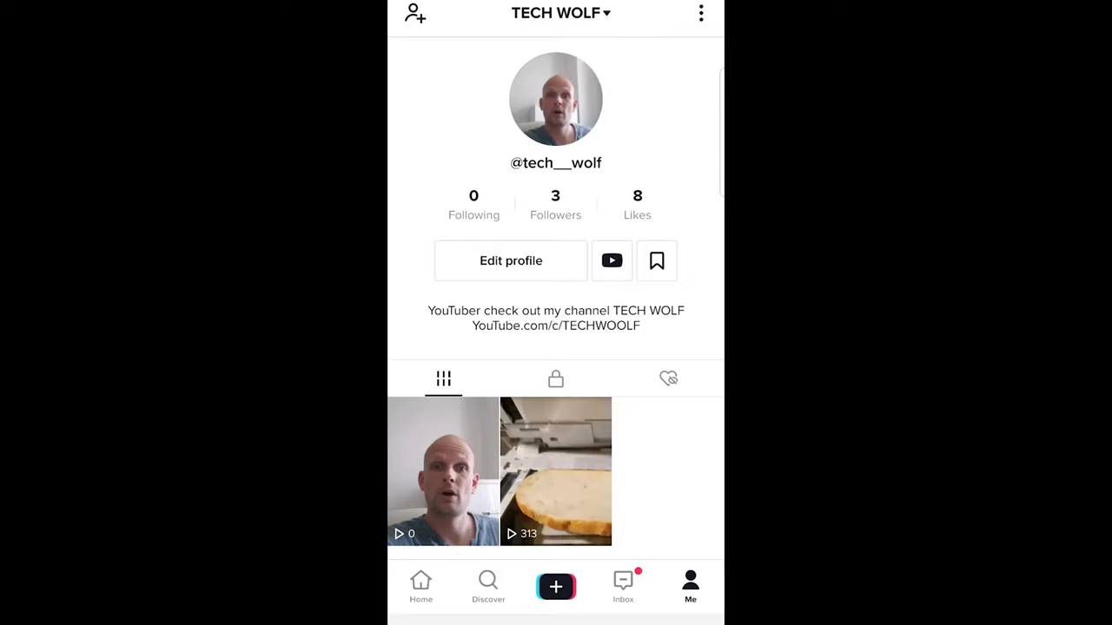
Show the profile's private lock tab and open the video's More options
left_click(555, 379)
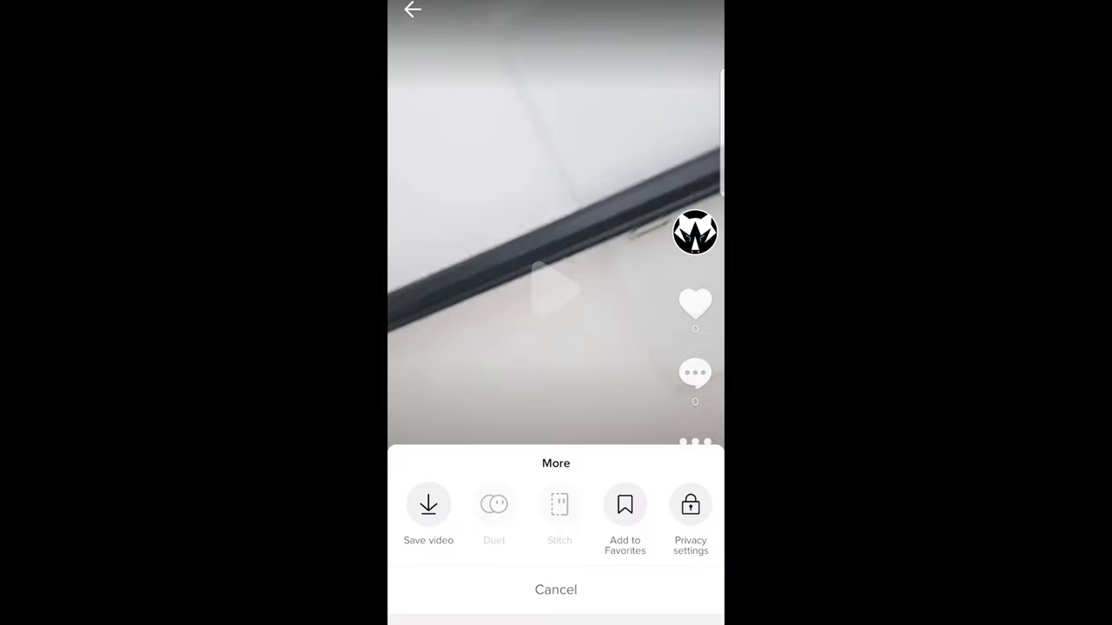
Choose Save video from the More sheet to download the private clip
left_click(427, 504)
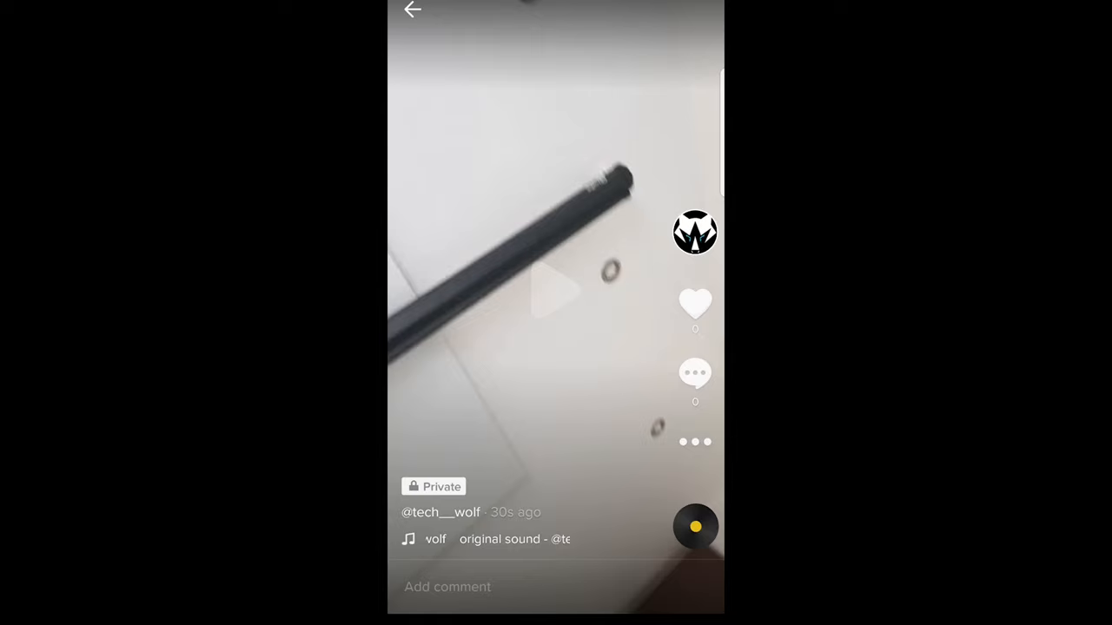
Go back to the profile's lock tab listing the newly posted private video
left_click(695, 232)
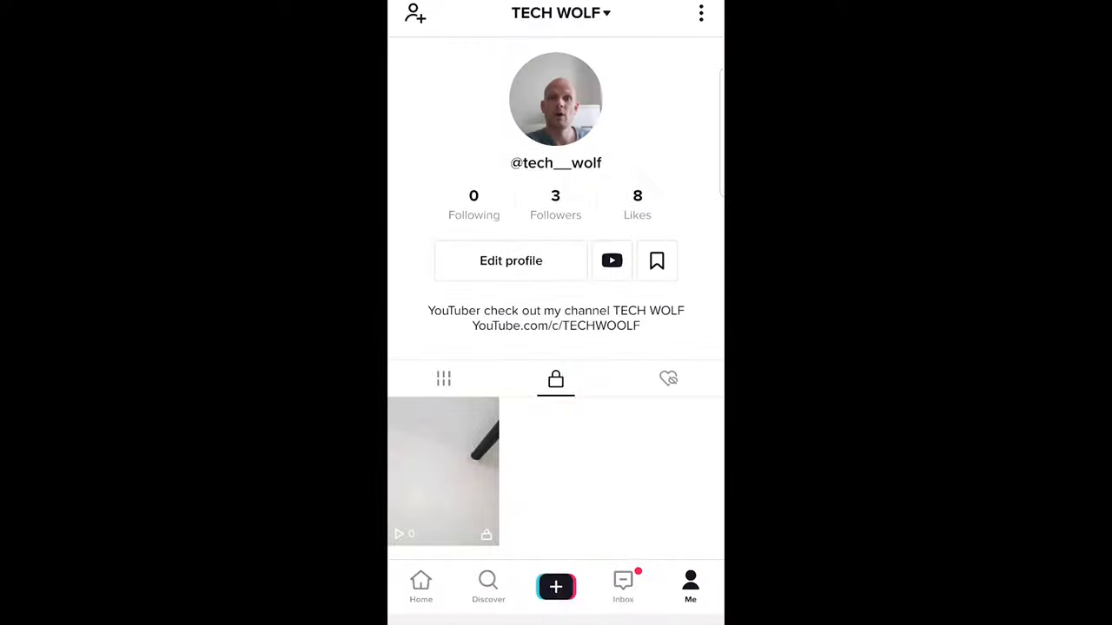